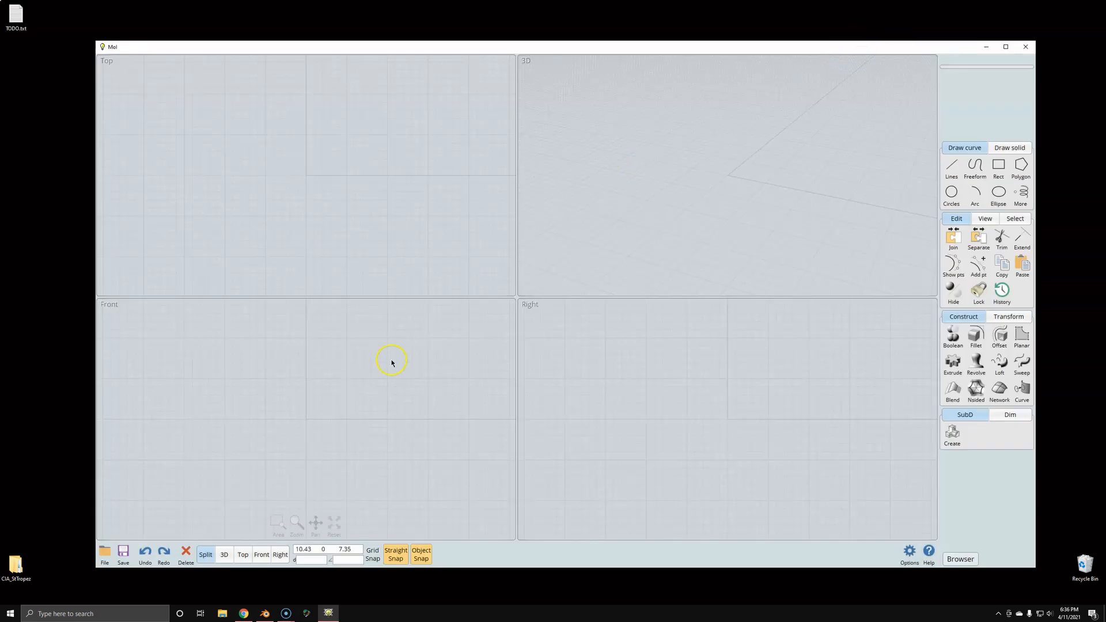
mouse_move(319, 475)
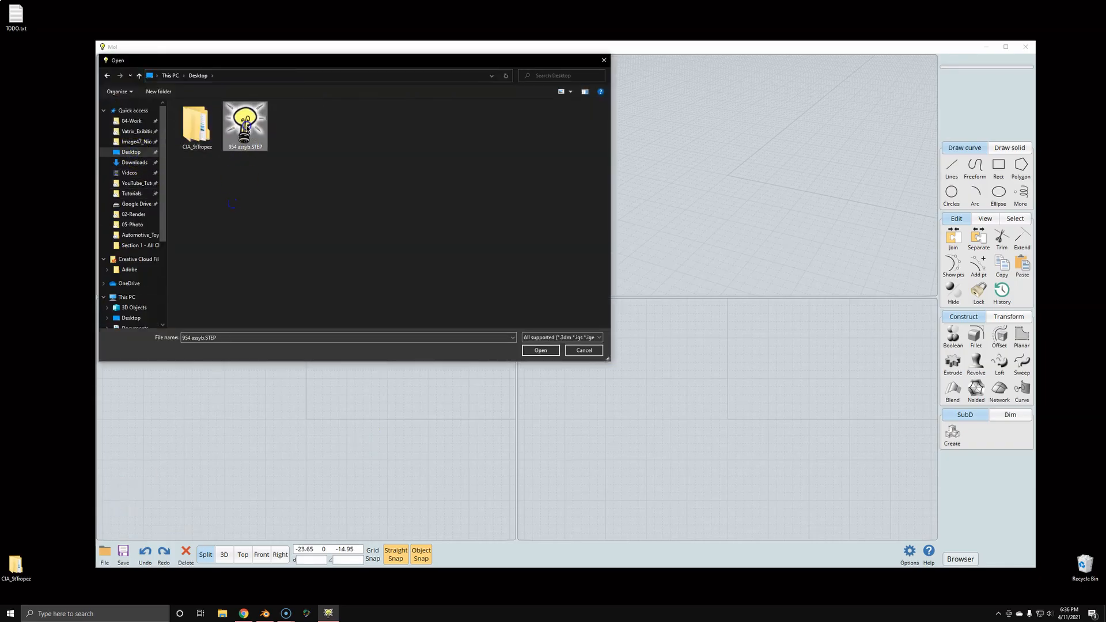
Confirm opening 954 assyb.STEP and let MoI scan and process the assembly
left_click(539, 350)
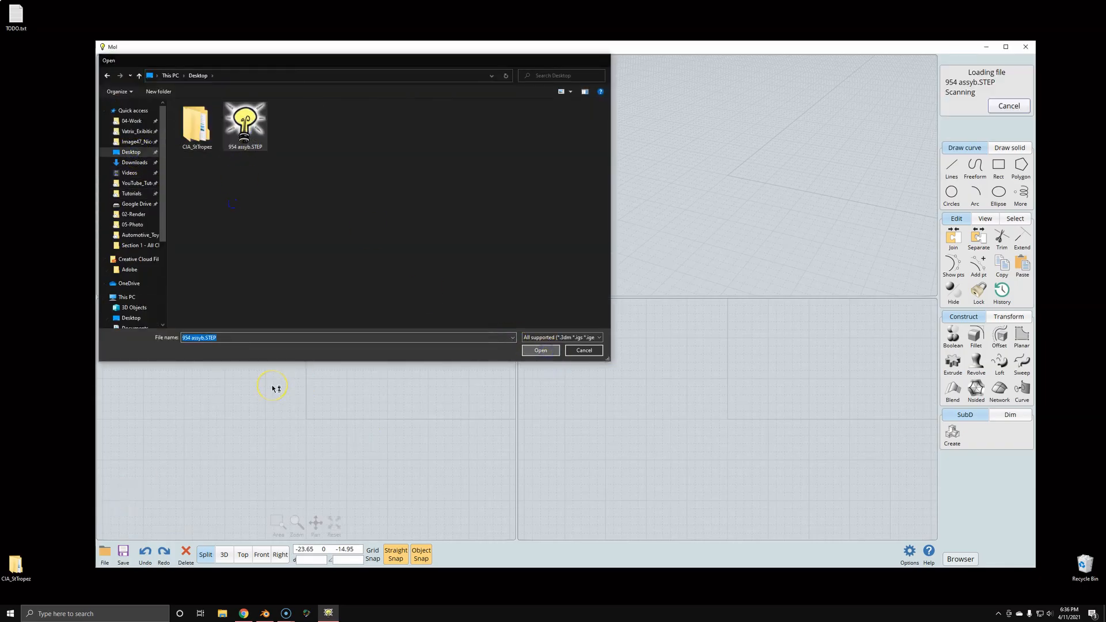
left_click(540, 351)
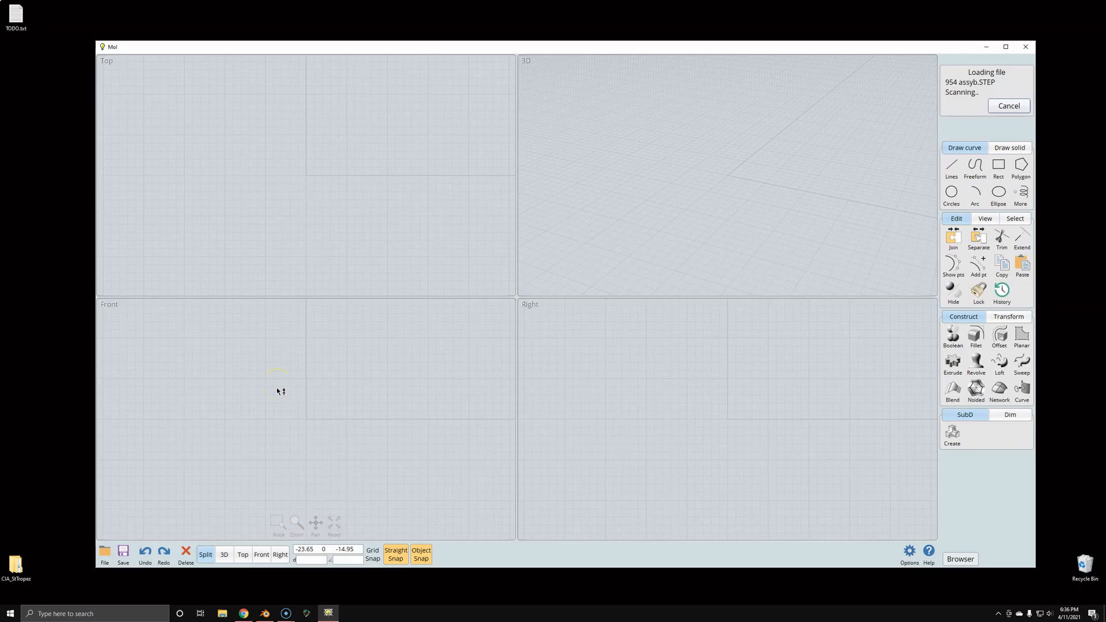
mouse_move(284, 411)
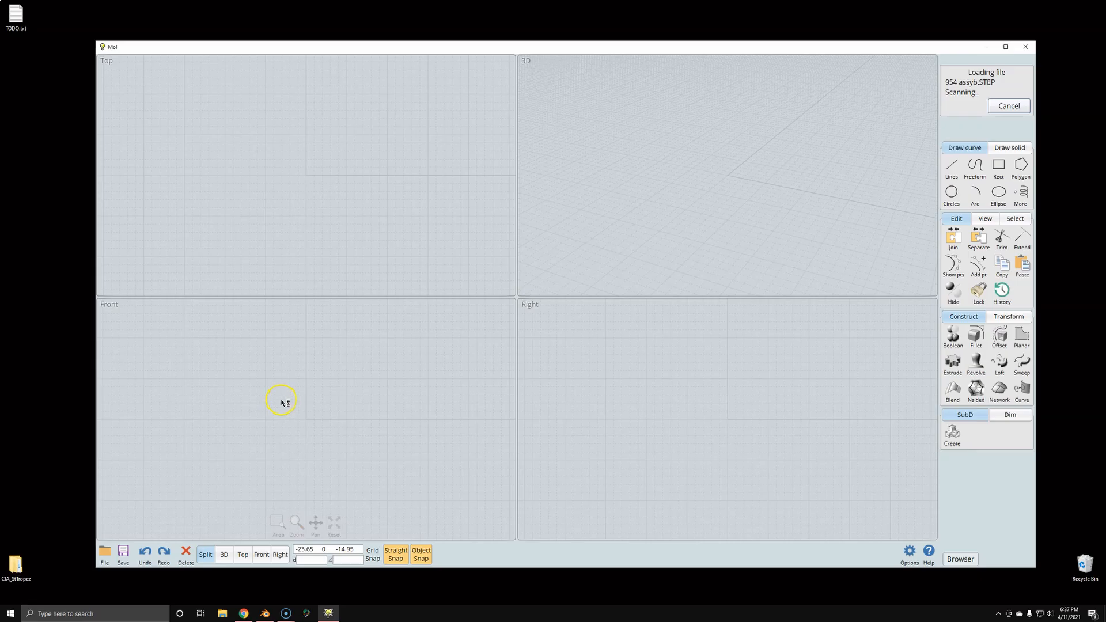
mouse_move(294, 402)
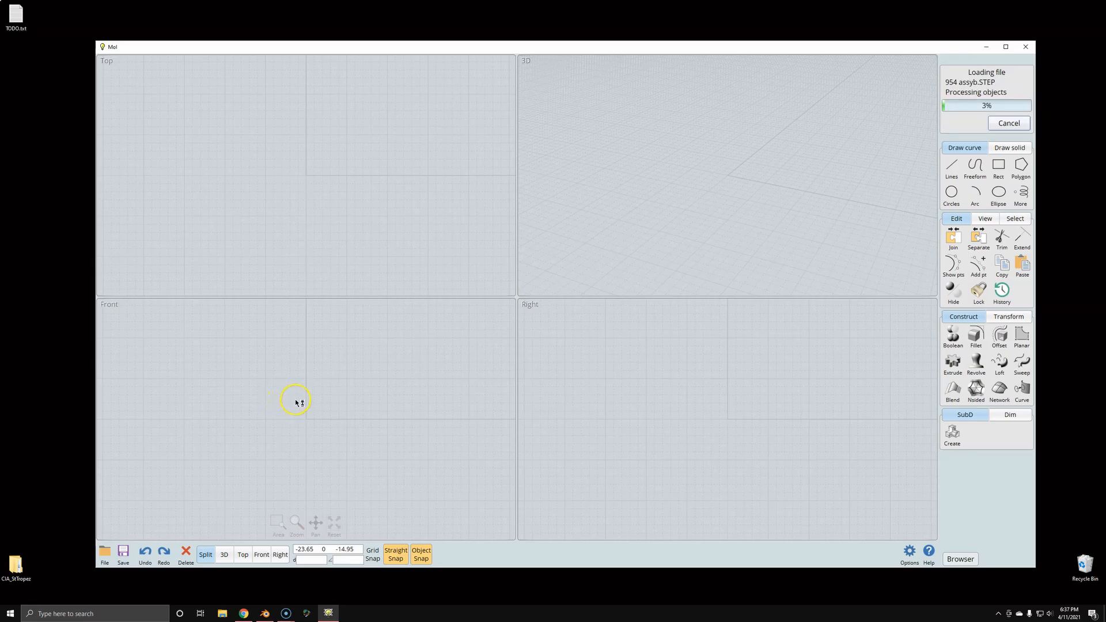
mouse_move(897, 137)
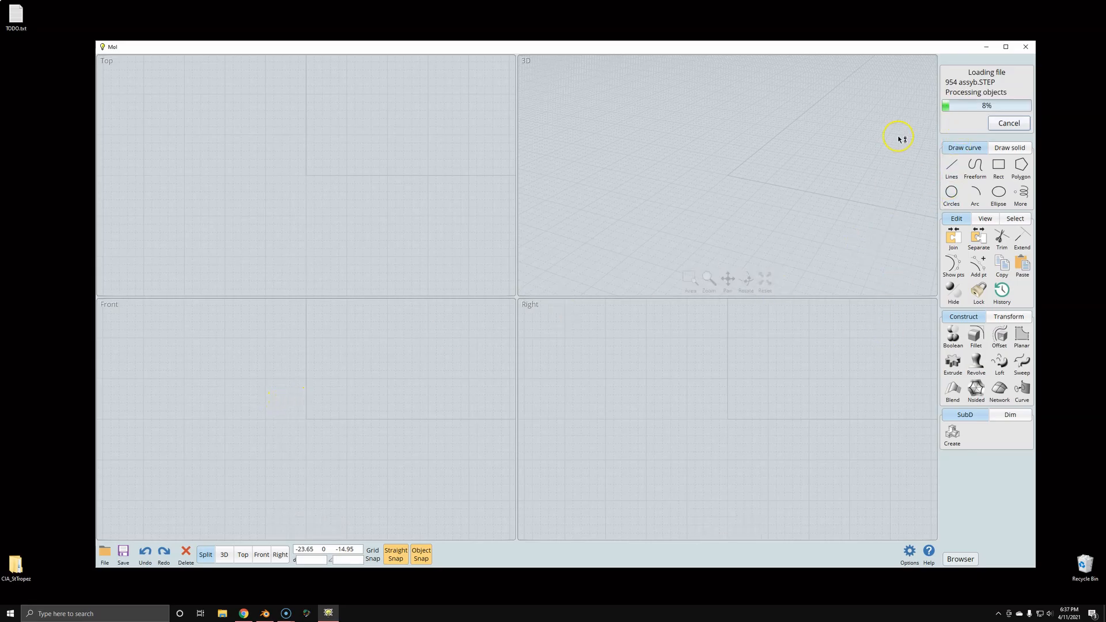
mouse_move(879, 209)
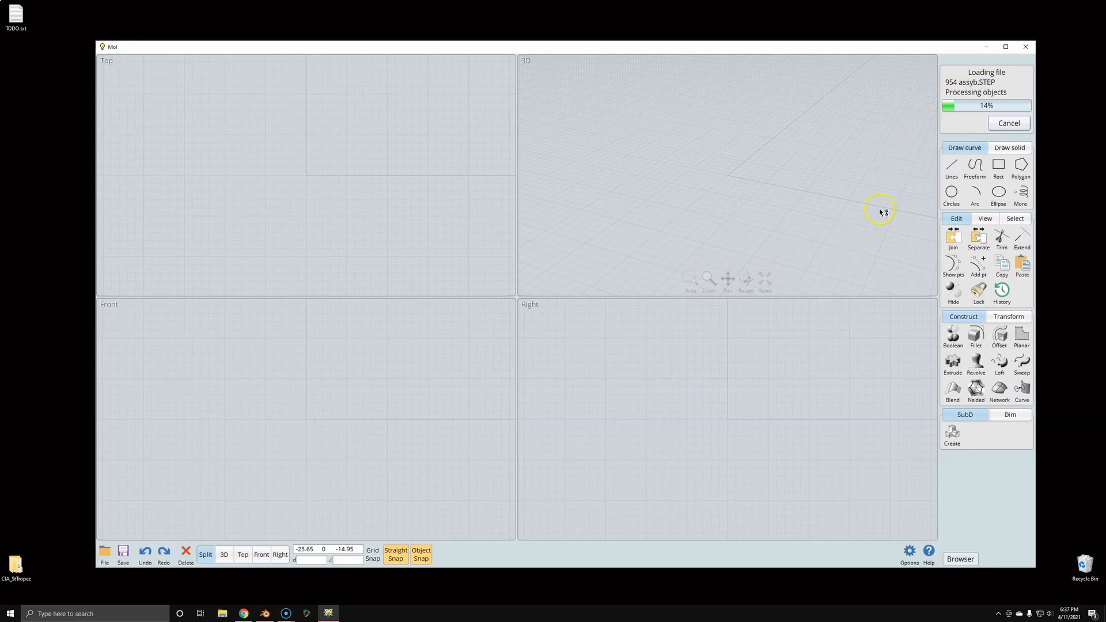
mouse_move(721, 225)
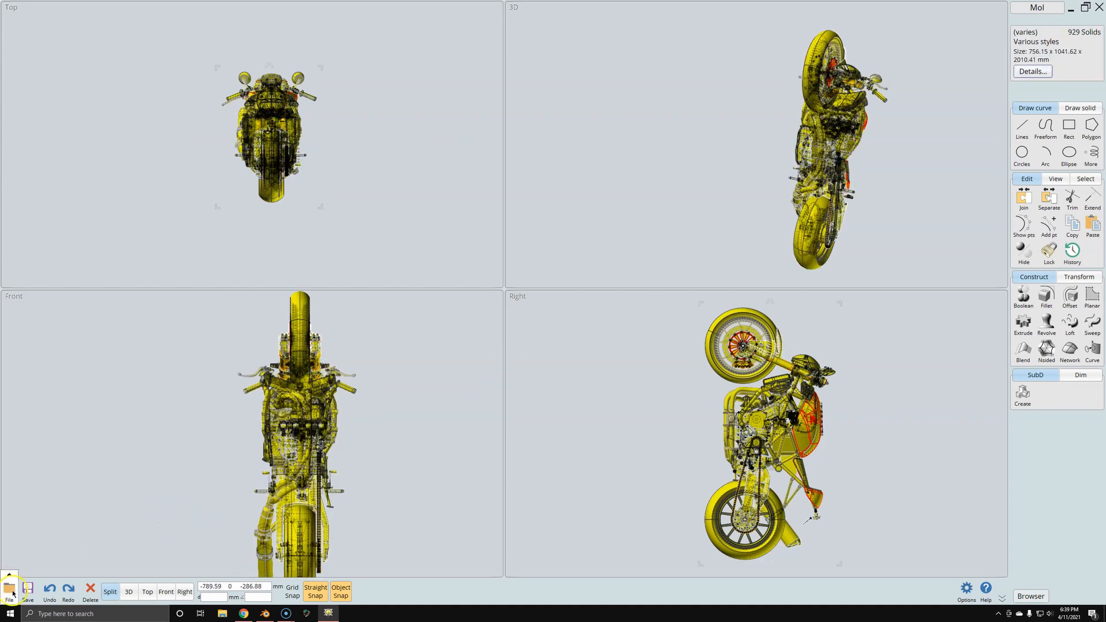
Begin a File > Export of the loaded motorcycle and name the output mesh file
left_click(9, 596)
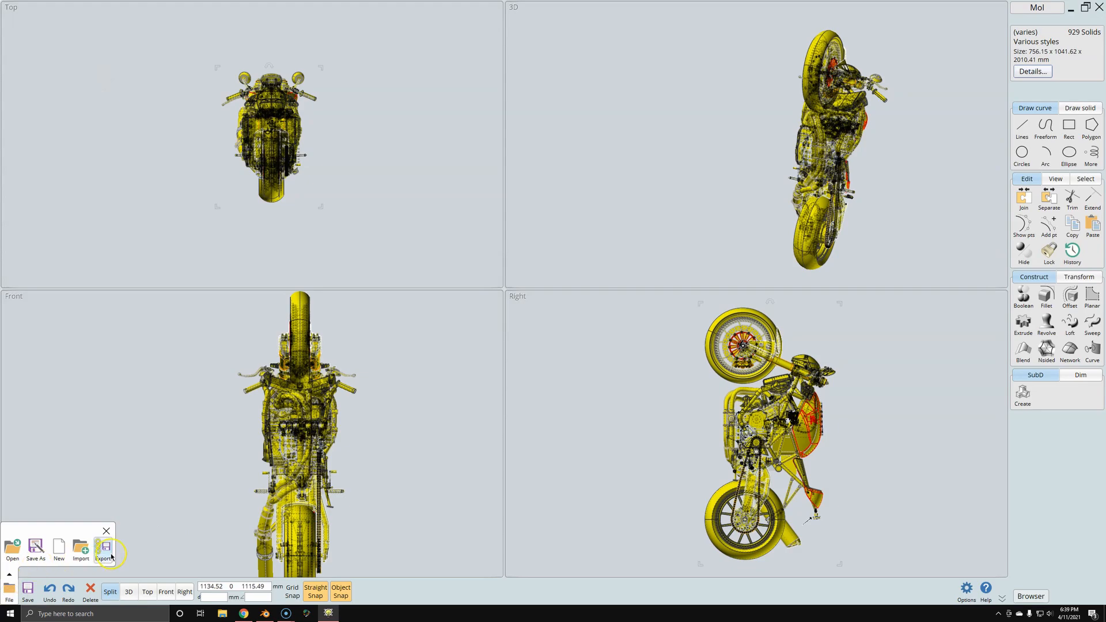
left_click(103, 549)
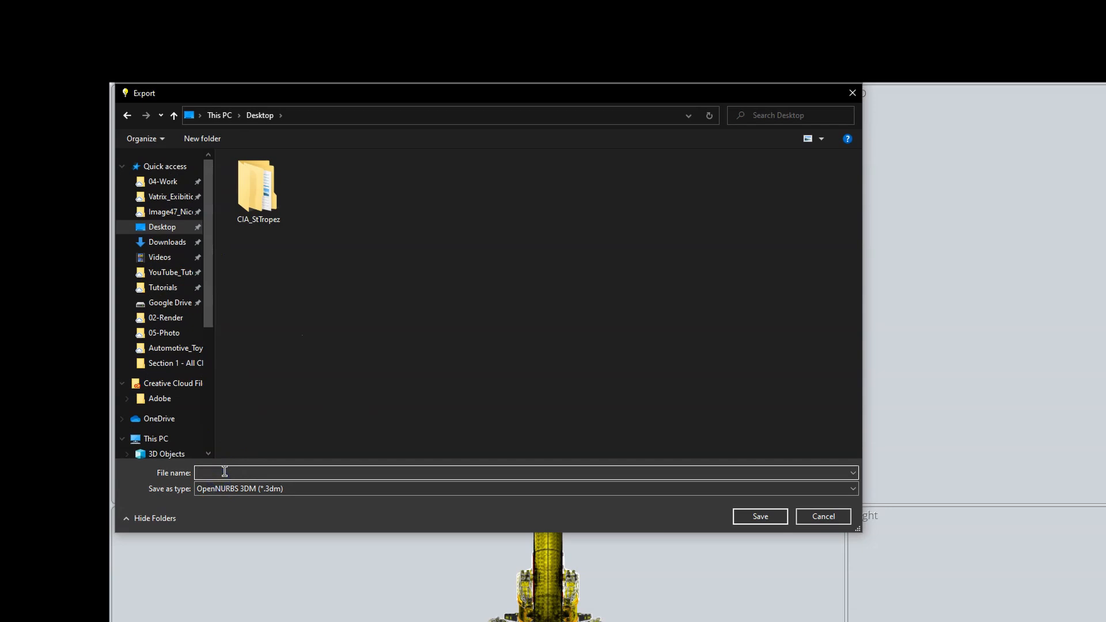
left_click(851, 489)
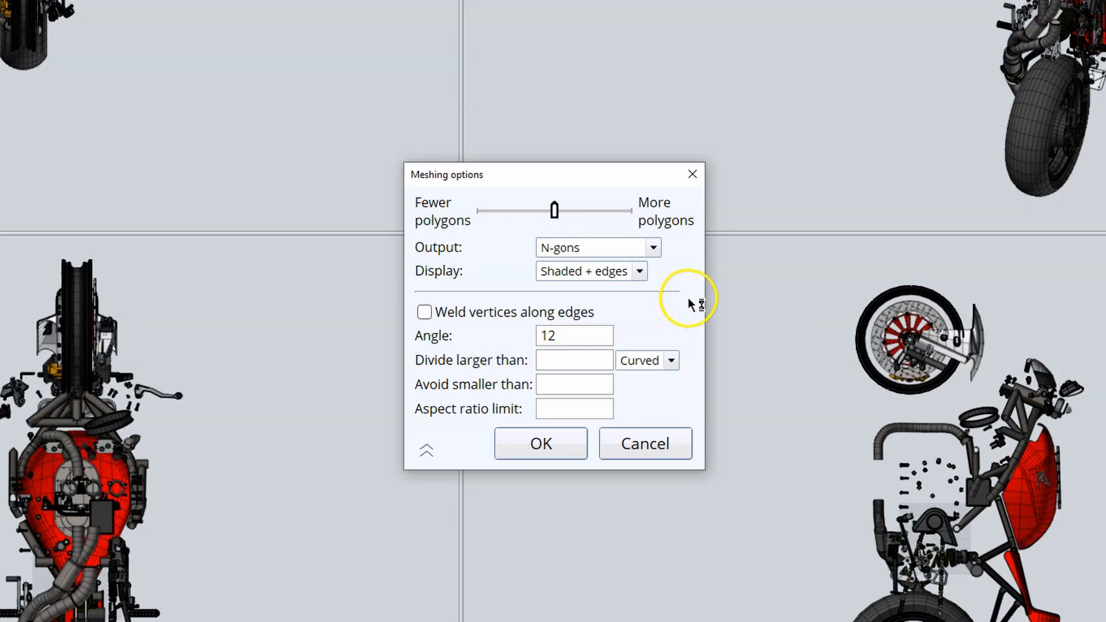
Accept default meshing with Output N-gons and Weld vertices off, writing the polygon mesh
left_click(424, 312)
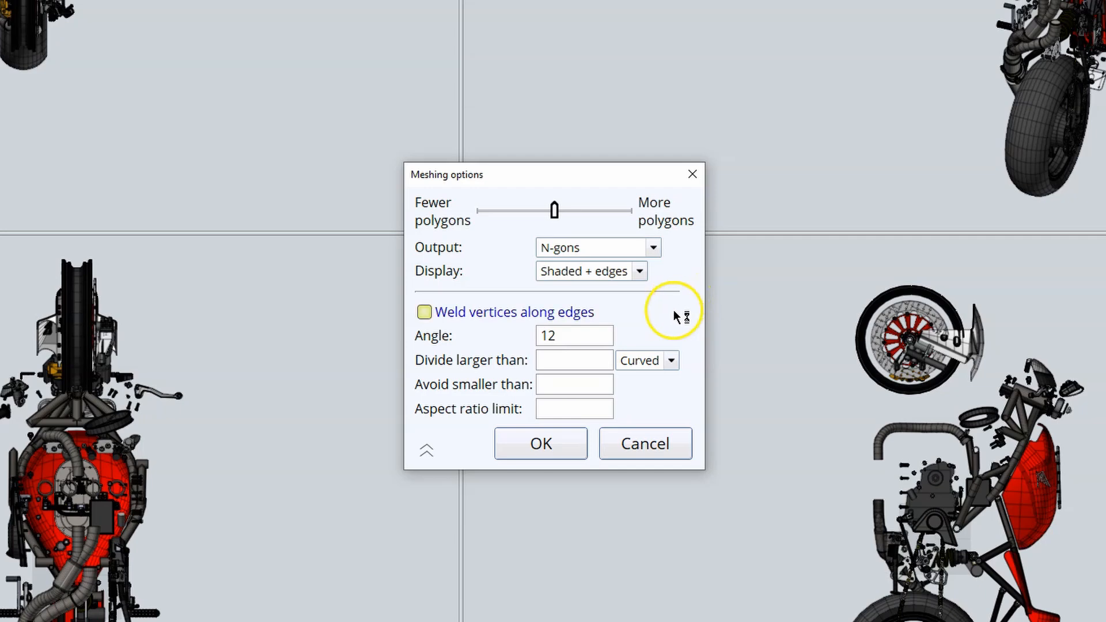
left_click(422, 312)
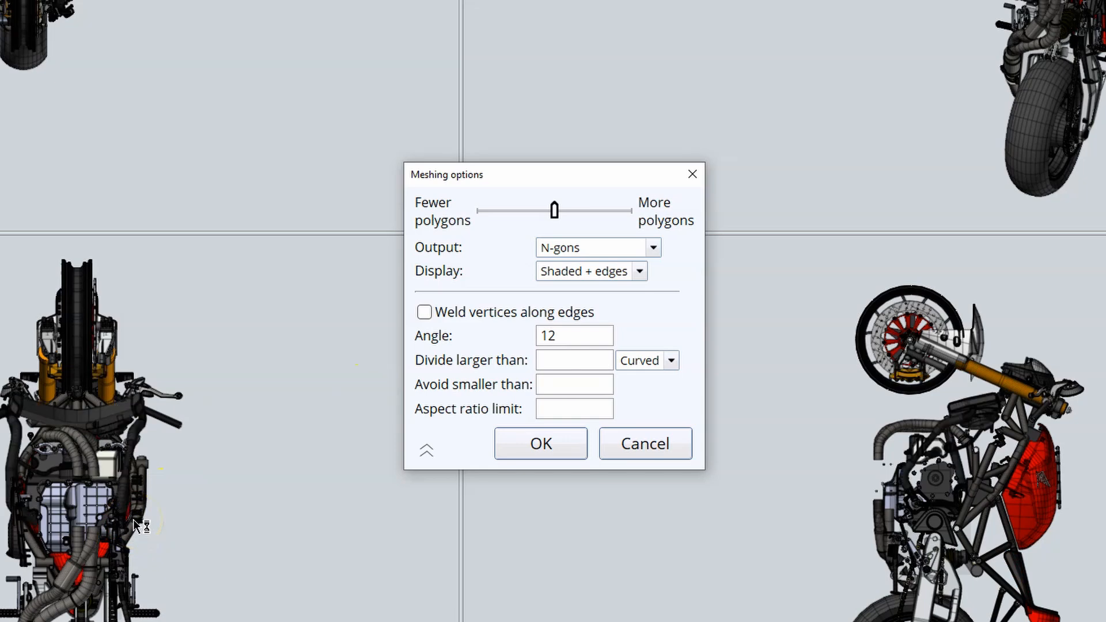
left_click(539, 443)
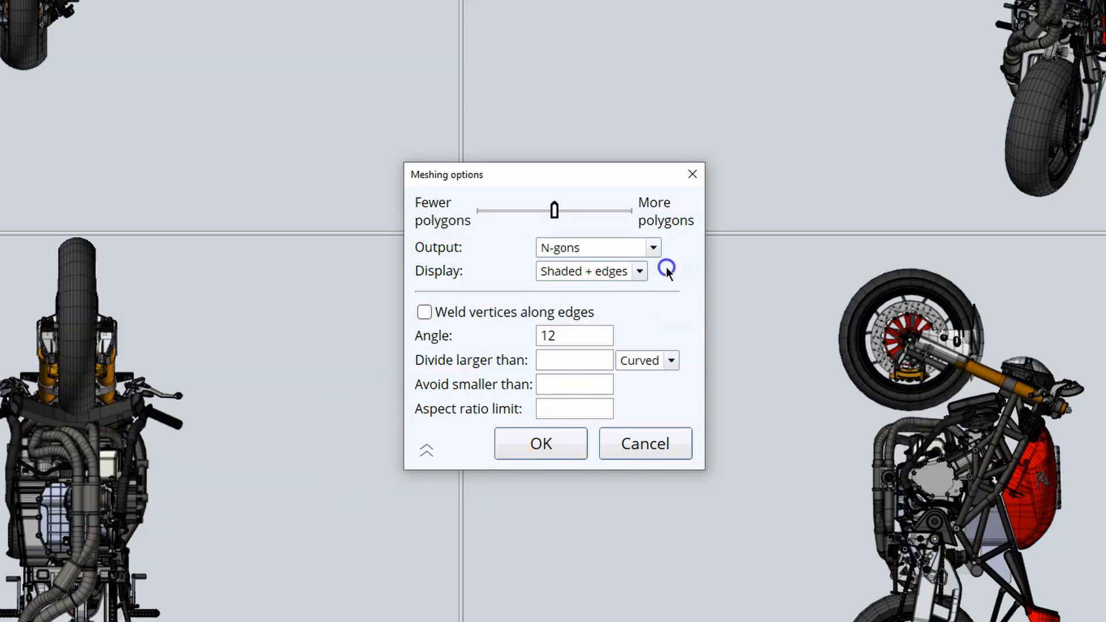
mouse_move(675, 247)
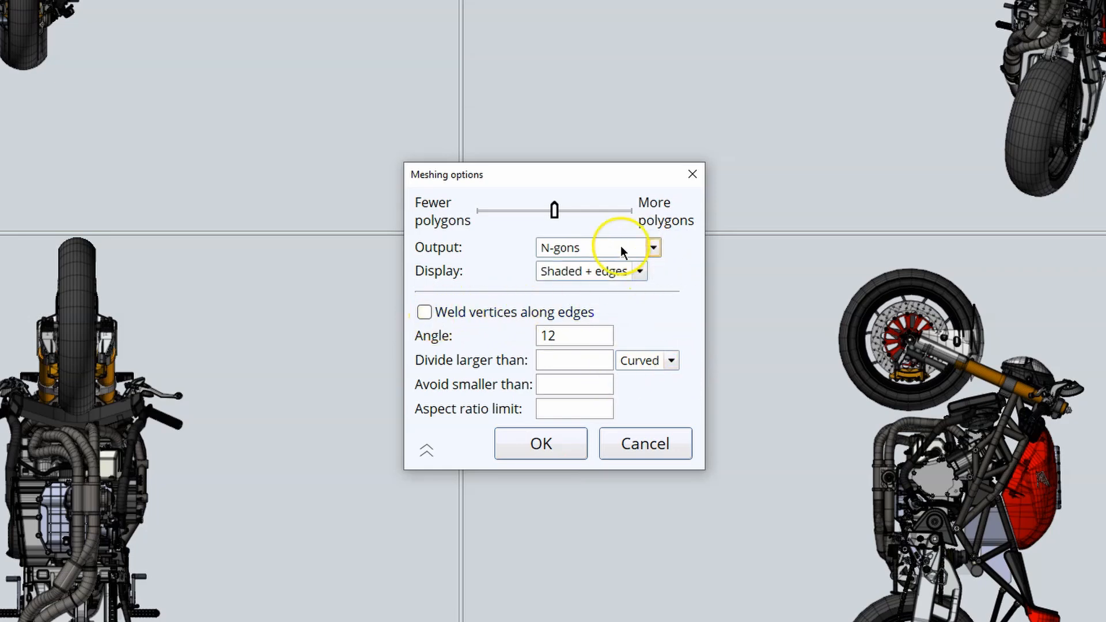
mouse_move(517, 485)
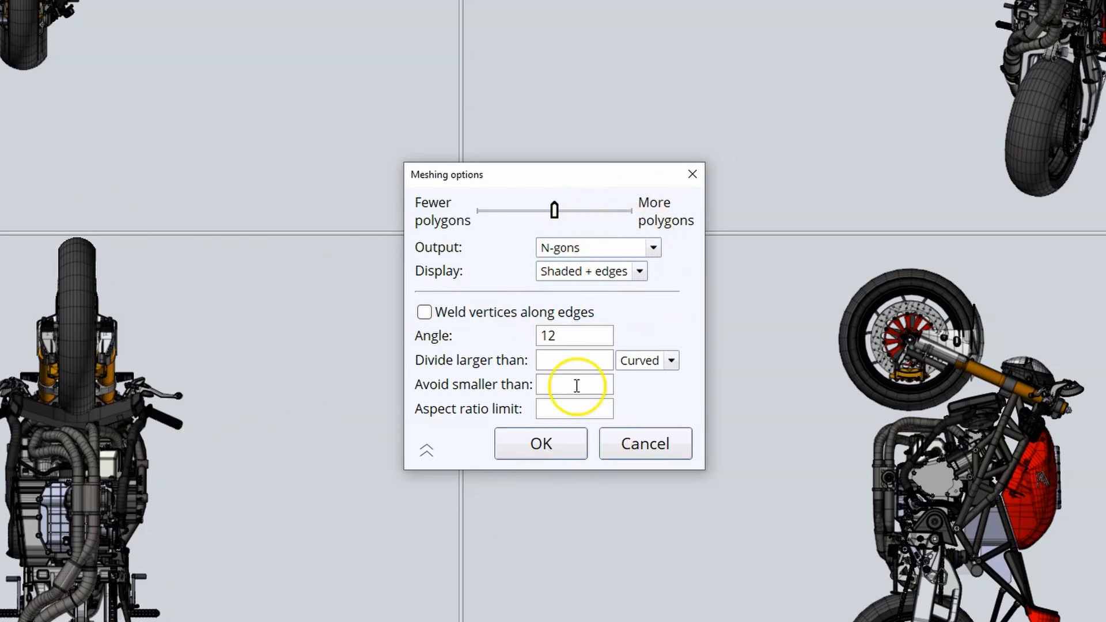
mouse_move(361, 508)
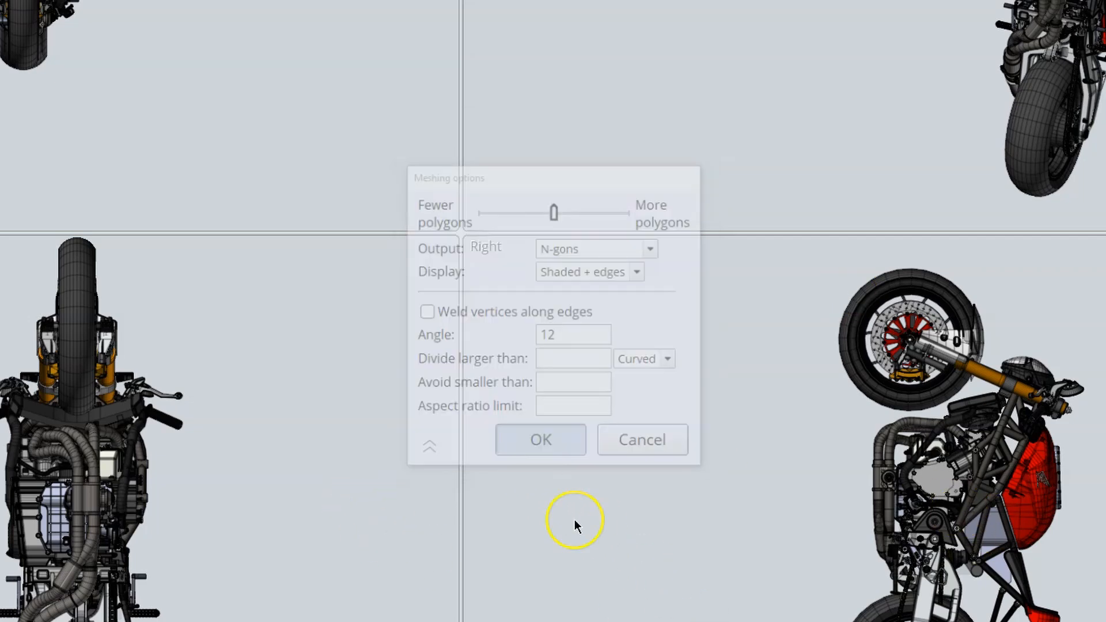
left_click(540, 439)
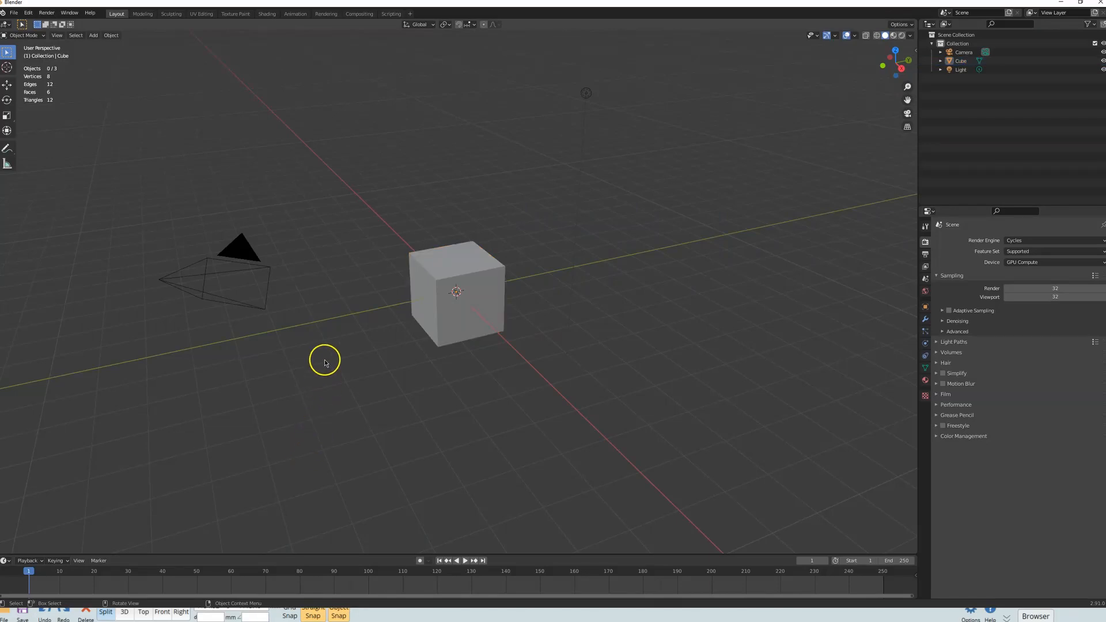
Delete the default cube, camera and light, then bring up Blender's file commands
left_click(13, 13)
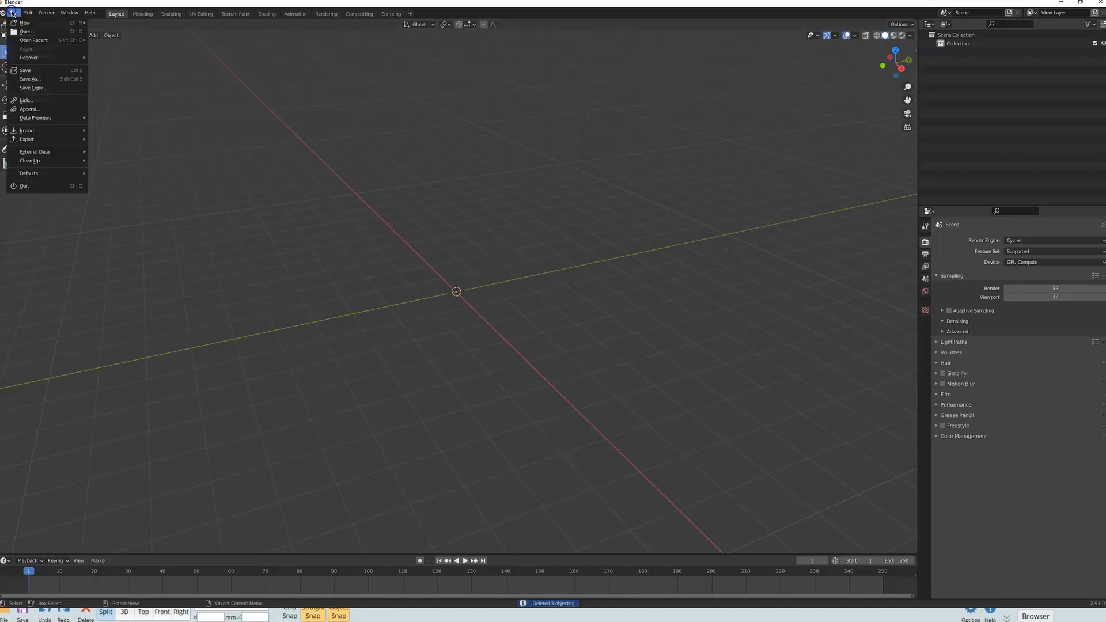
mouse_move(65, 274)
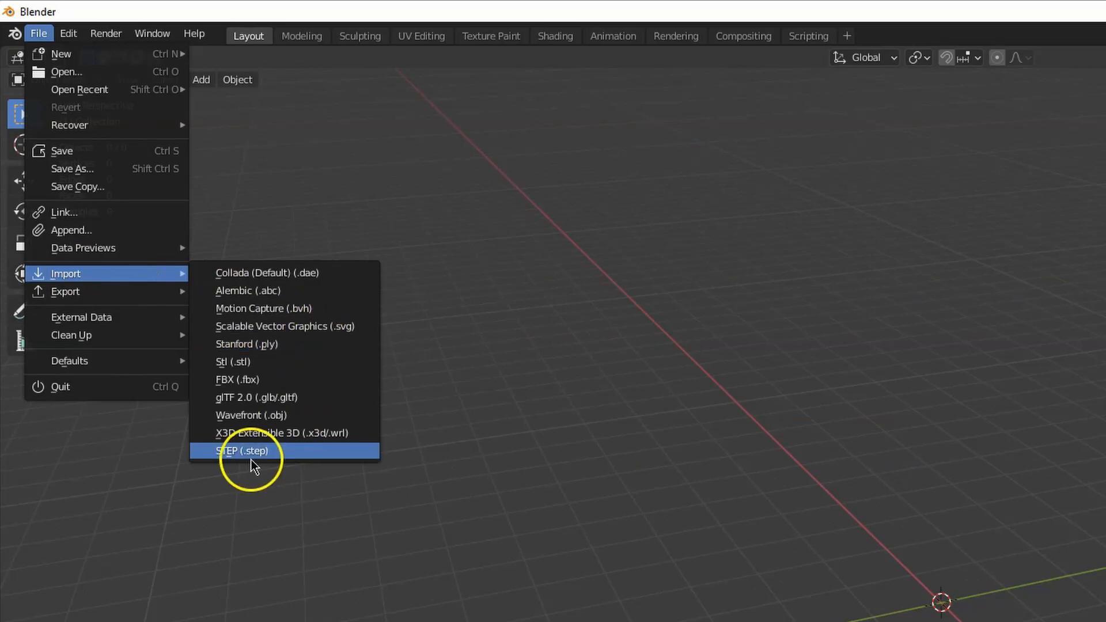
mouse_move(262, 455)
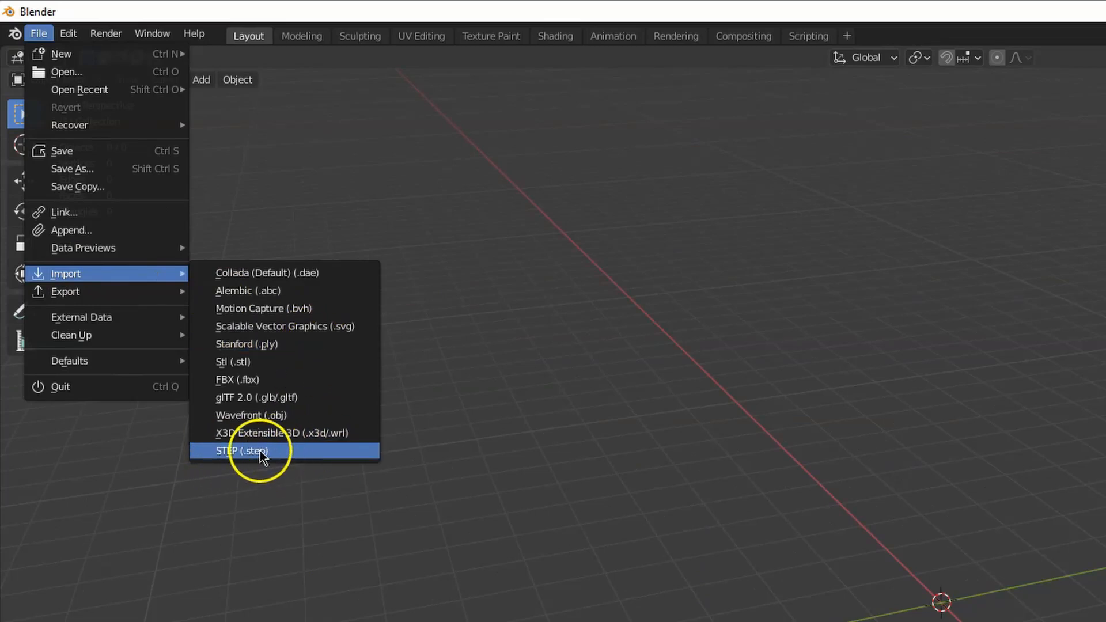
mouse_move(246, 455)
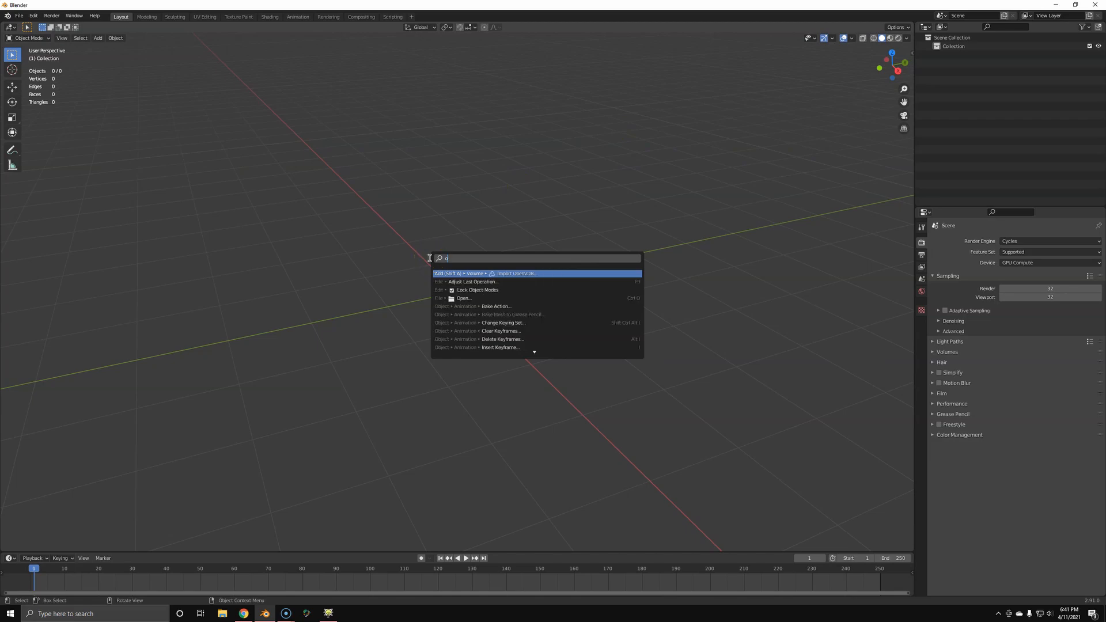
Find the OBJ importer via F3 search ('obj impo') and import the motorcycle mesh
type("obj impo")
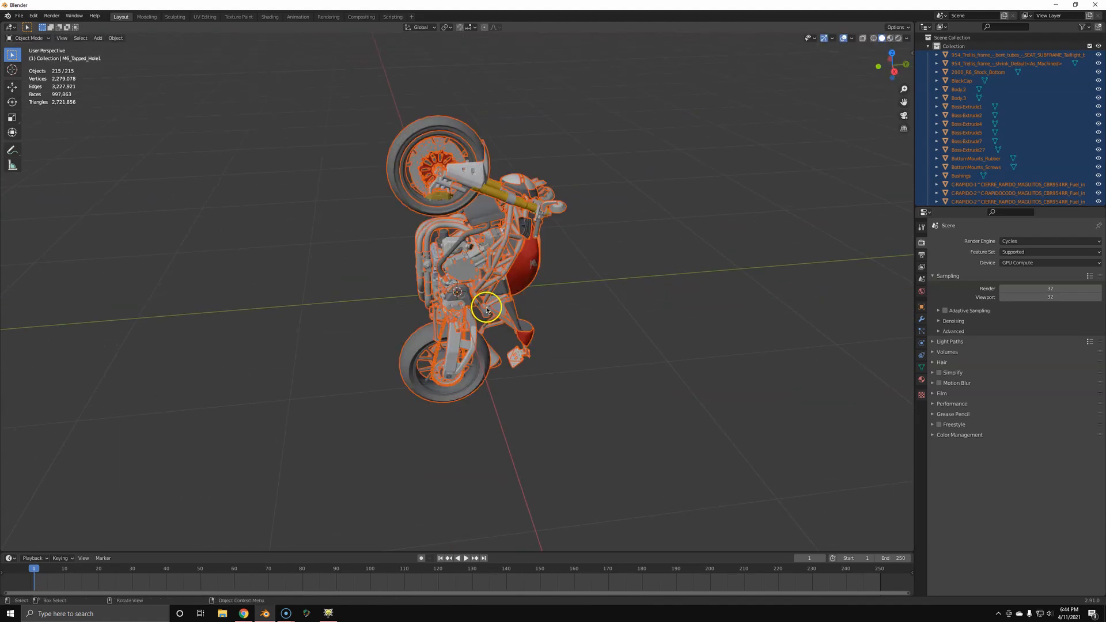
key("r")
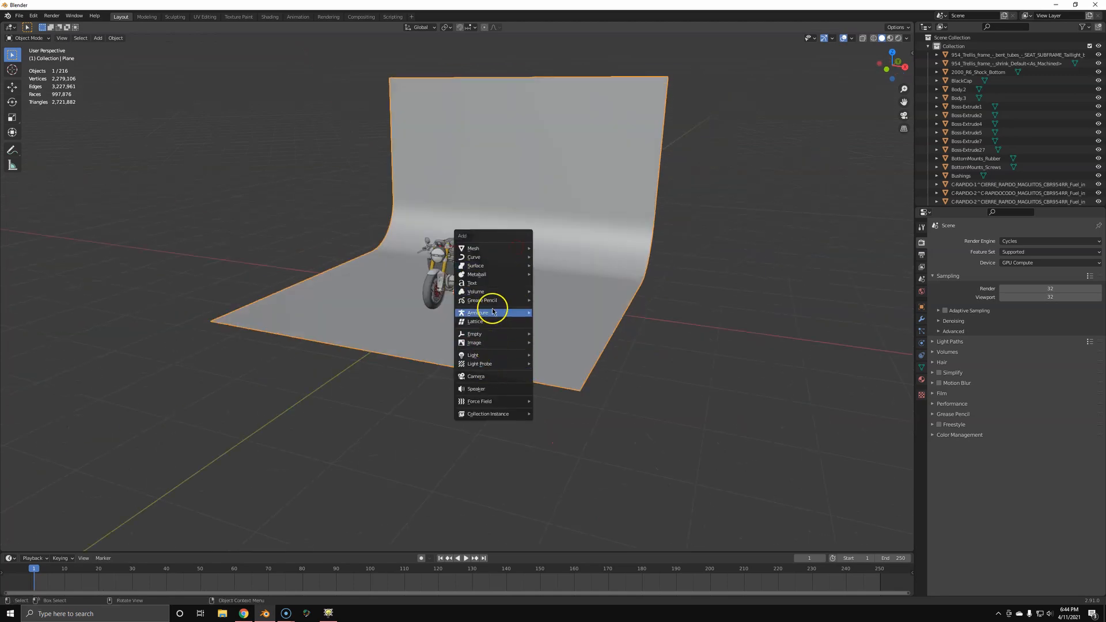
mouse_move(472, 353)
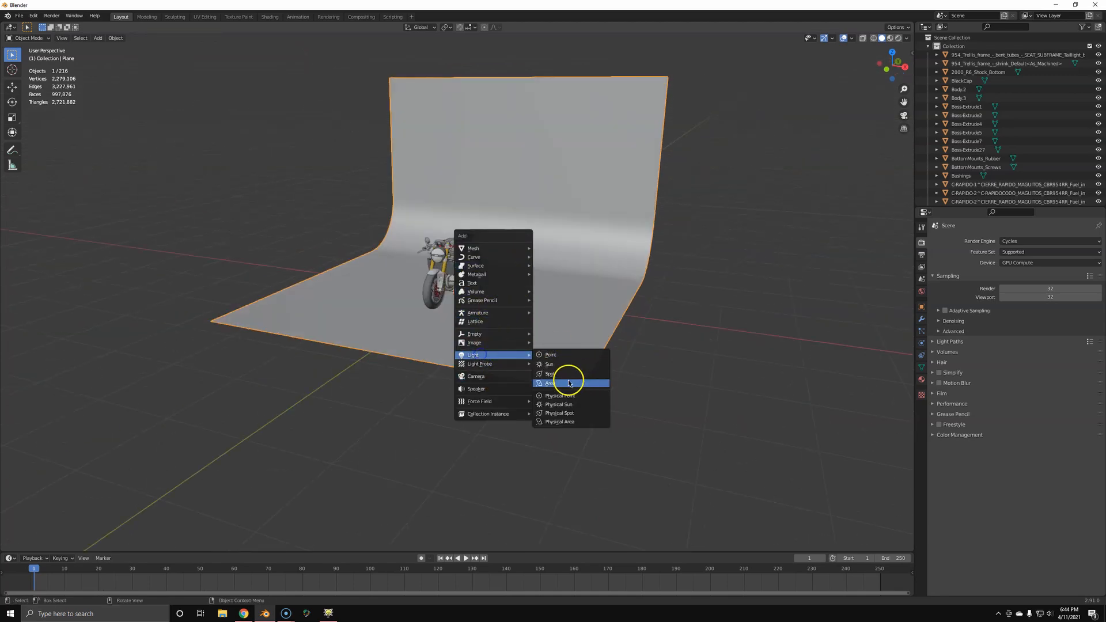
Add an Area light above the motorcycle and show the World surface settings
left_click(549, 383)
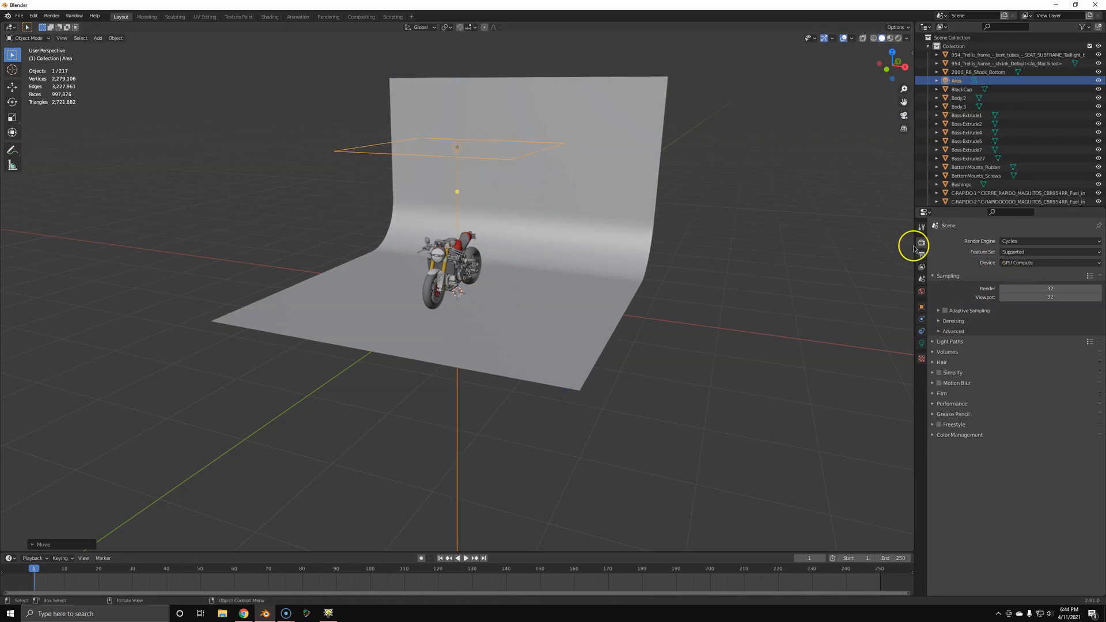
left_click(922, 243)
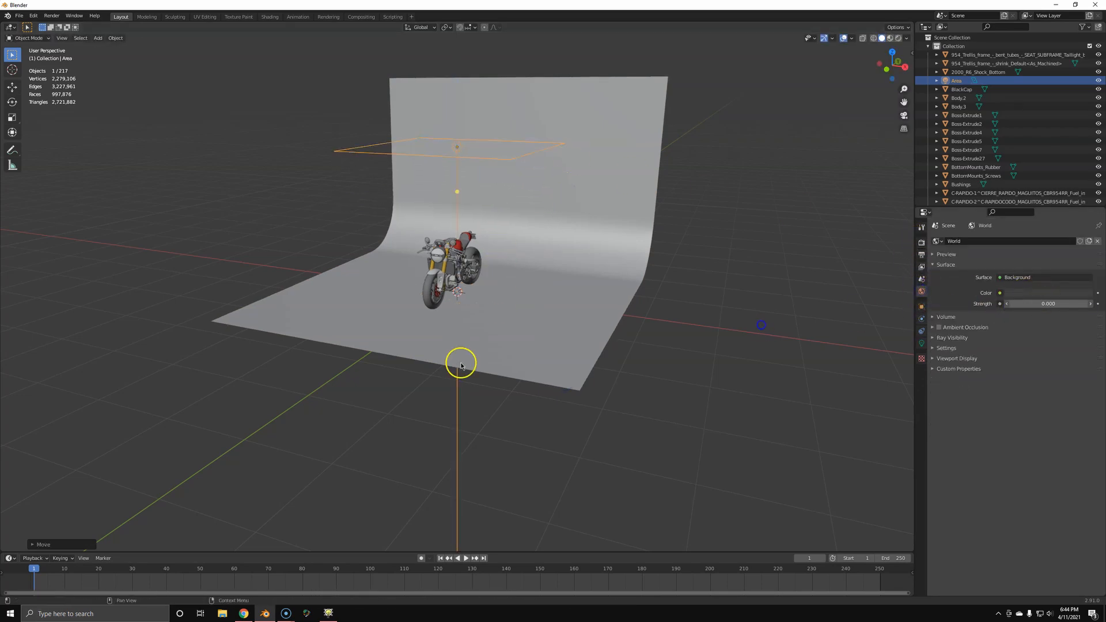